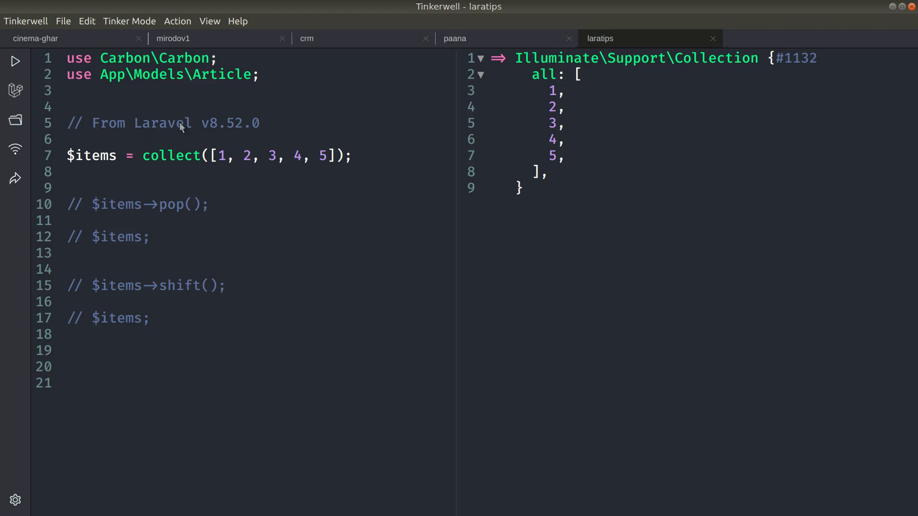
pyautogui.moveTo(259, 134)
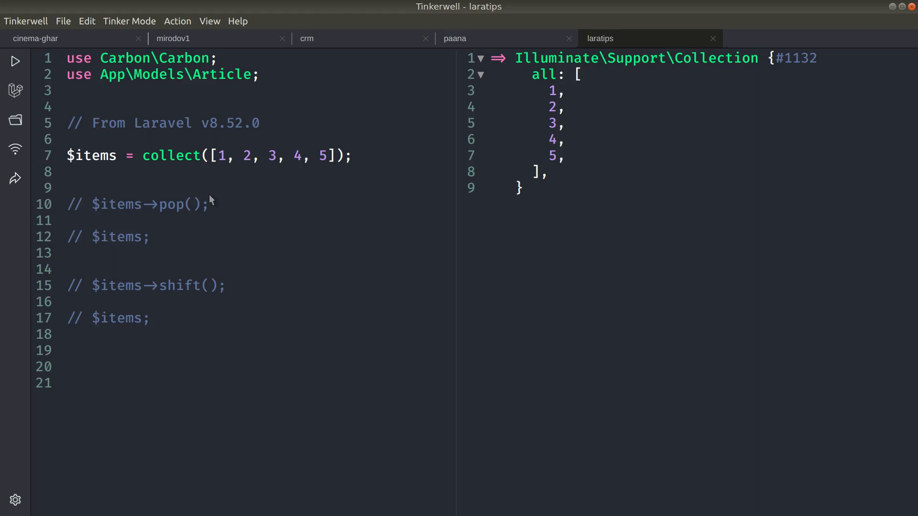
pyautogui.moveTo(184, 246)
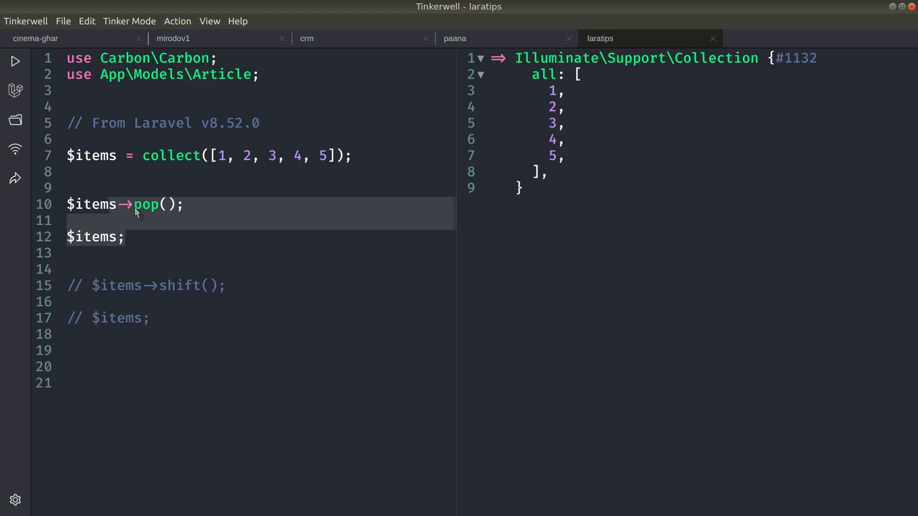
# Run the scratchpad so the output shows the collection holding 1 through 4
pyautogui.click(330, 156)
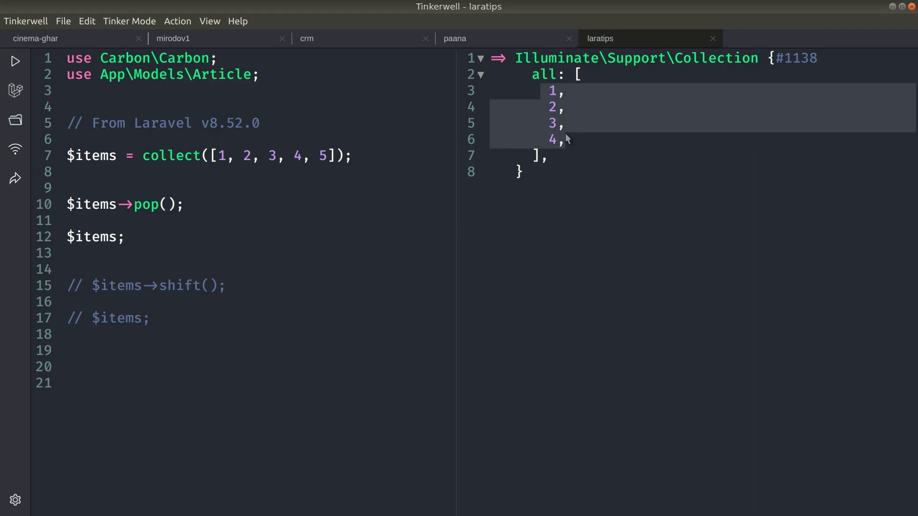
pyautogui.moveTo(173, 207)
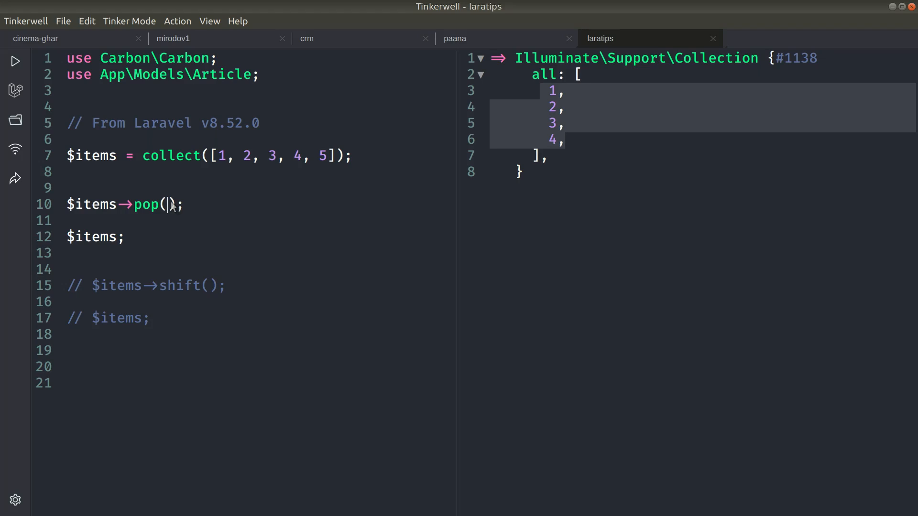
# Change the call to pop(2), rerun to show 1, 2, 3, then comment those lines out
pyautogui.write('2')
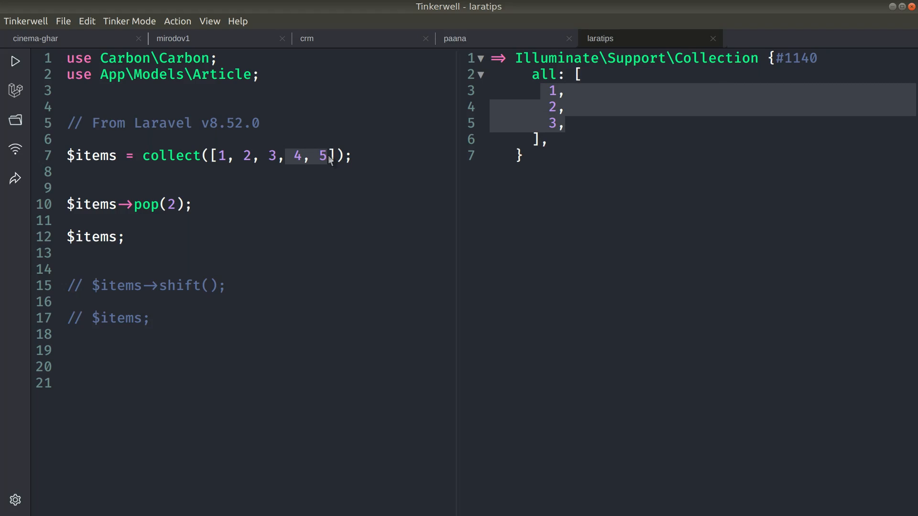
pyautogui.moveTo(163, 242)
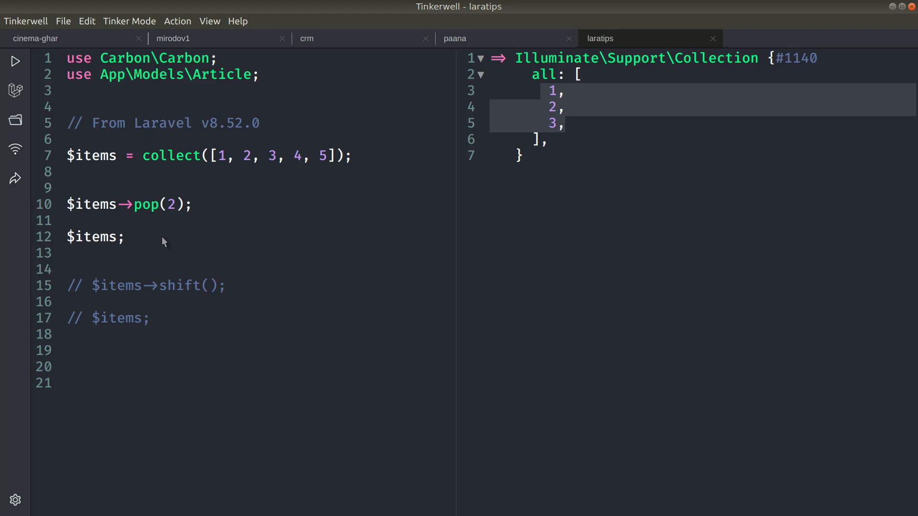
pyautogui.press('ctrl+/')
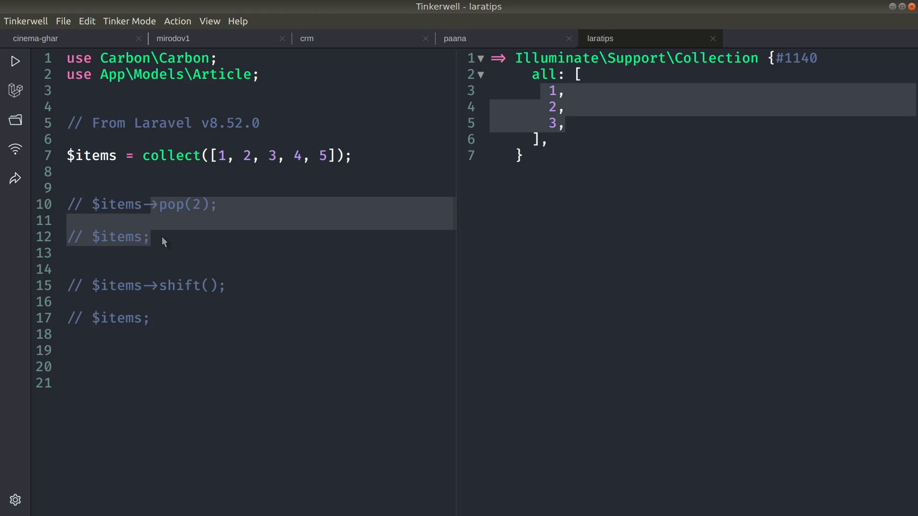